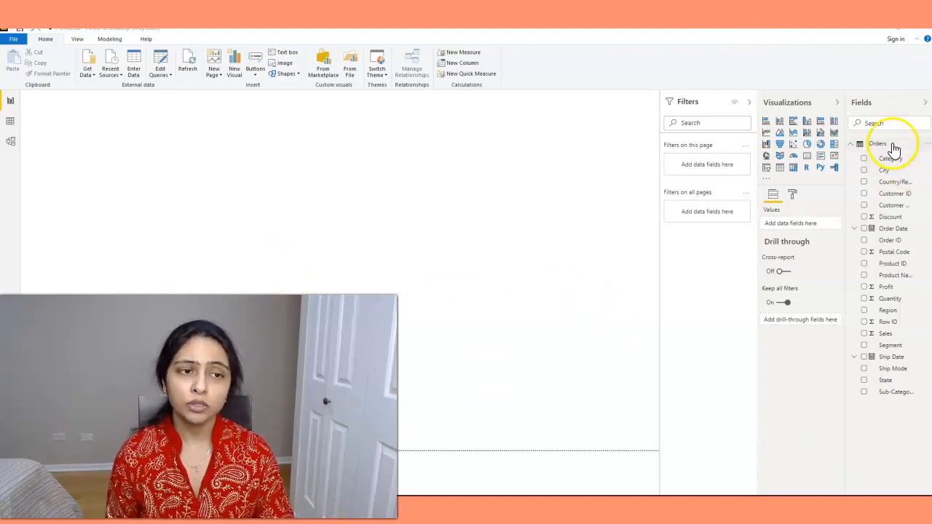
pyautogui.moveTo(905, 298)
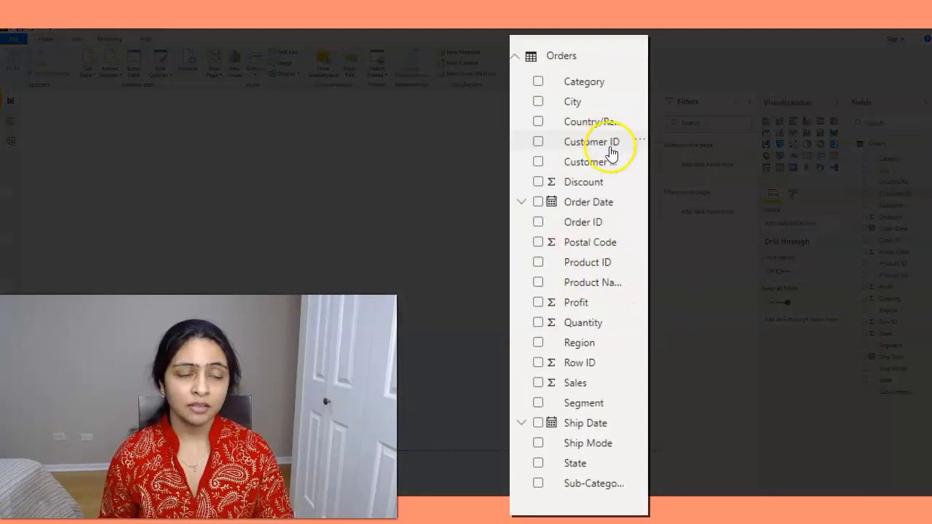
pyautogui.moveTo(580, 342)
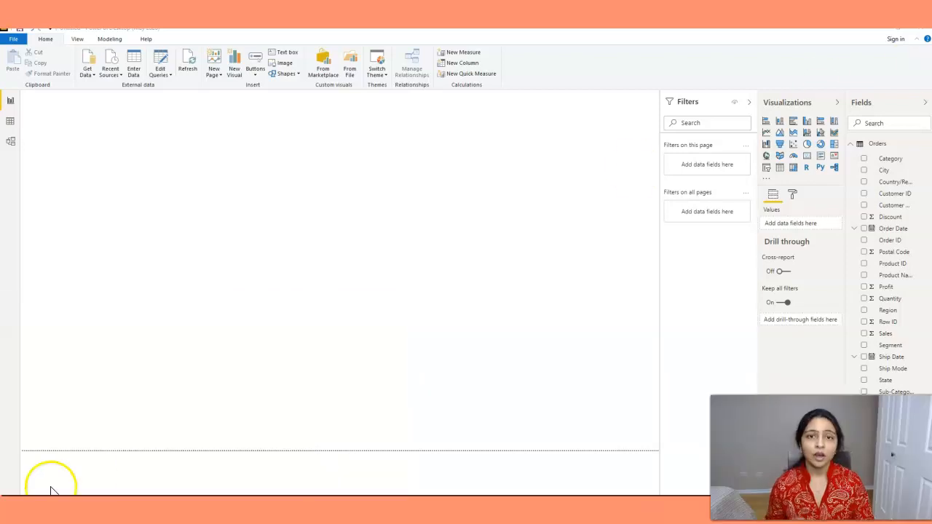
pyautogui.moveTo(917, 140)
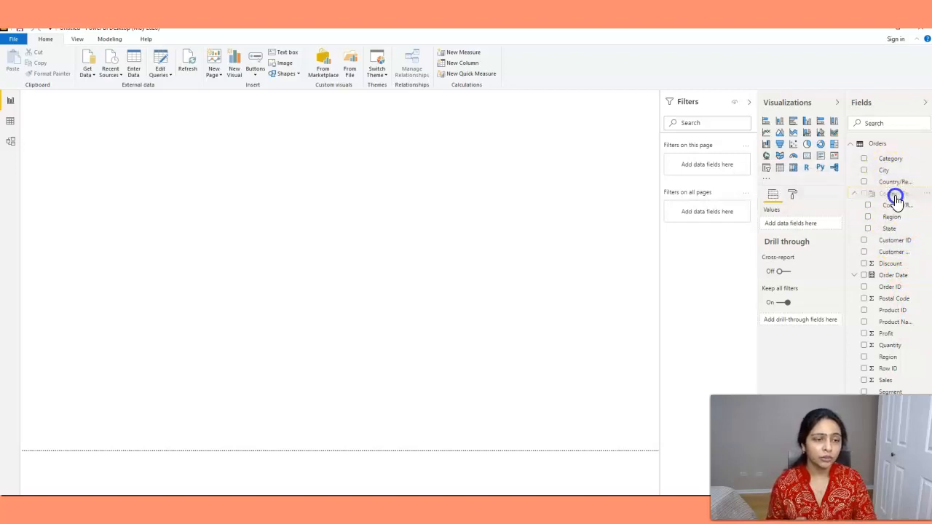
# Add City to the Country/Region hierarchy as a fourth level beneath State.
pyautogui.click(895, 194)
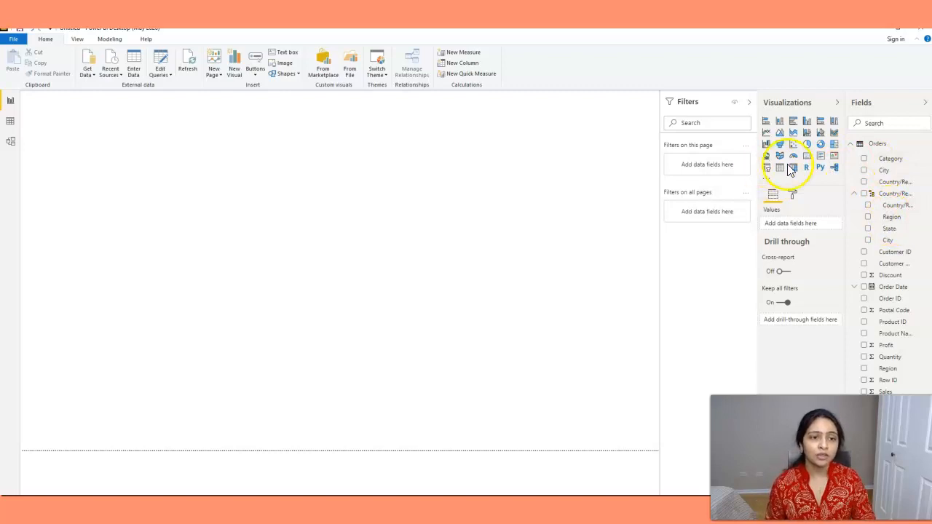
# Add a matrix of the Country/Region hierarchy and expand United States > Central > Illinois to its cities.
pyautogui.click(792, 167)
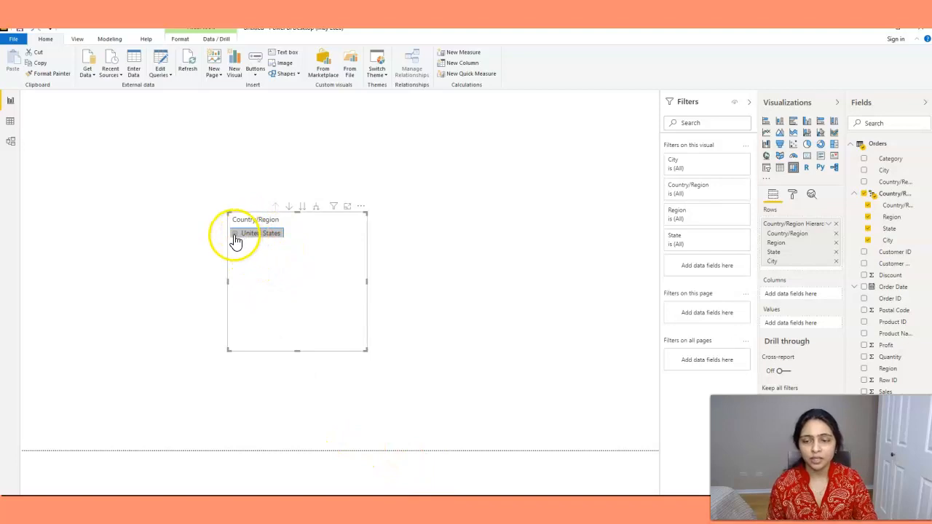
pyautogui.click(234, 233)
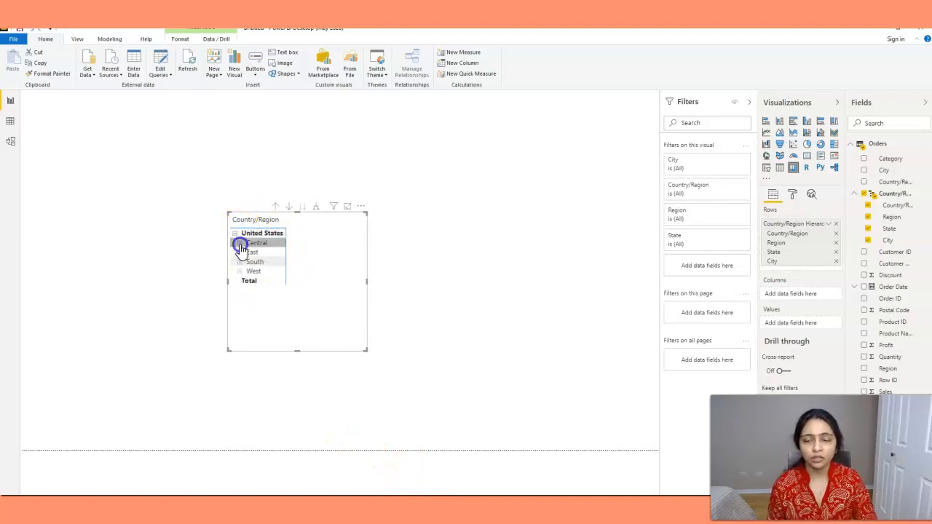
pyautogui.click(240, 241)
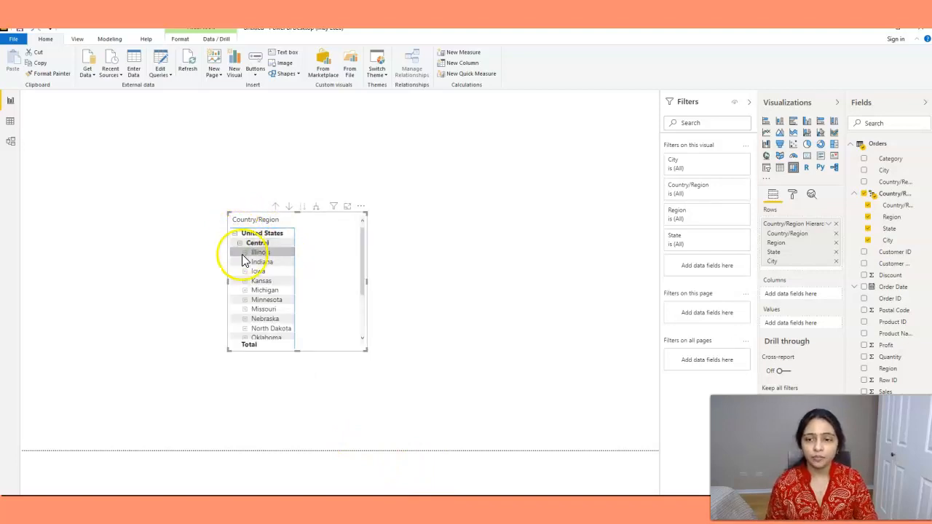
pyautogui.click(245, 252)
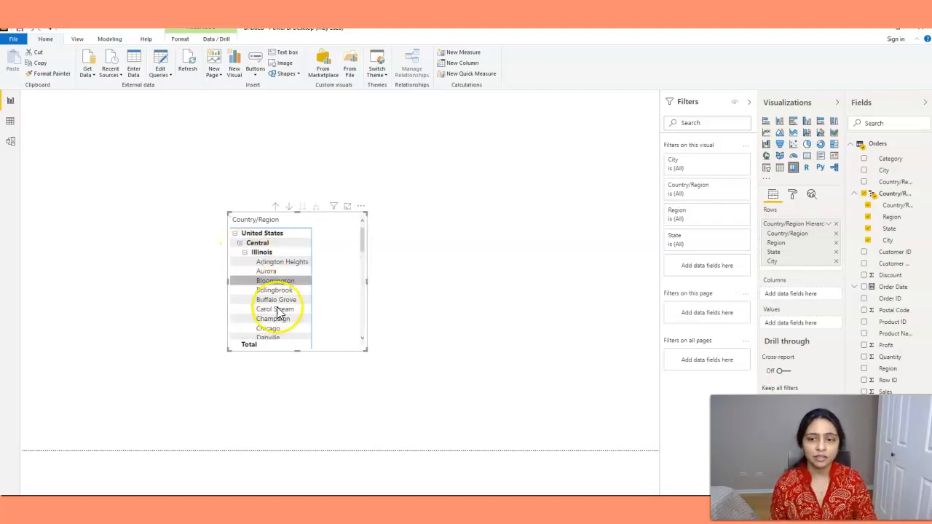